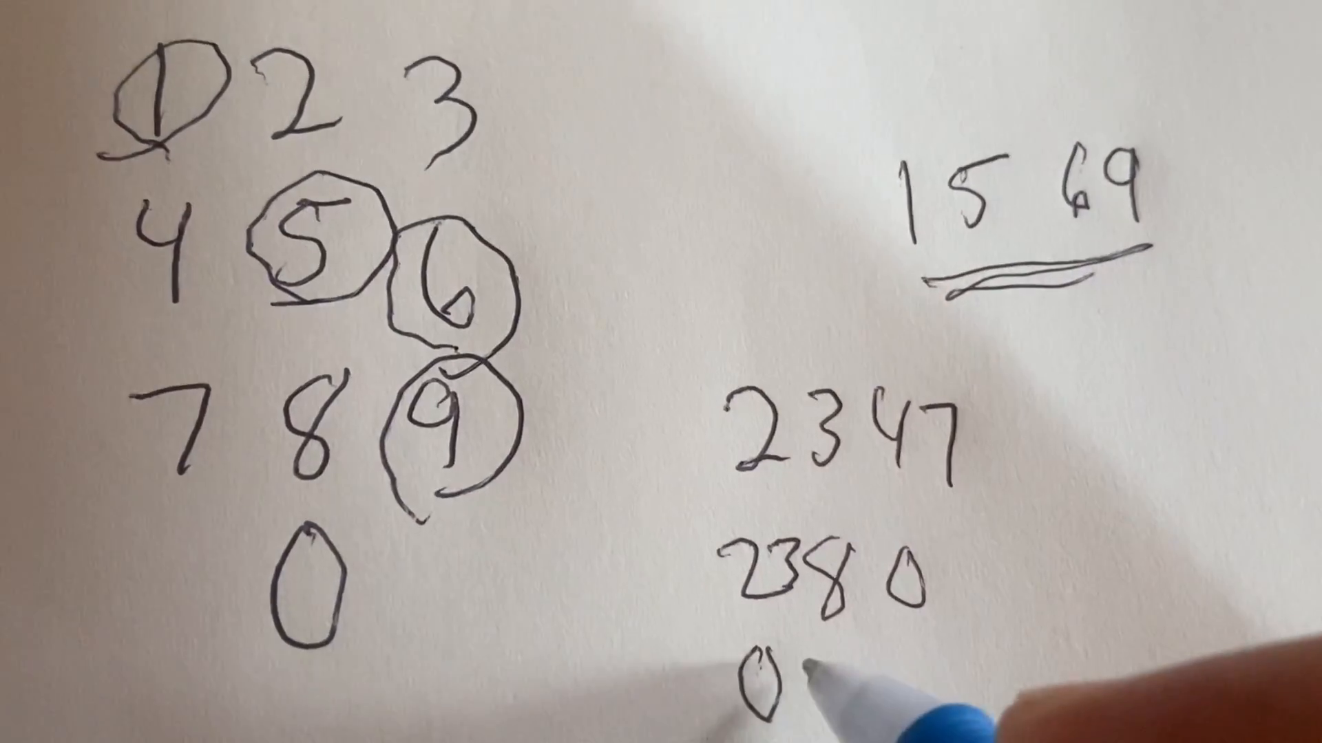
pyautogui.write('8')
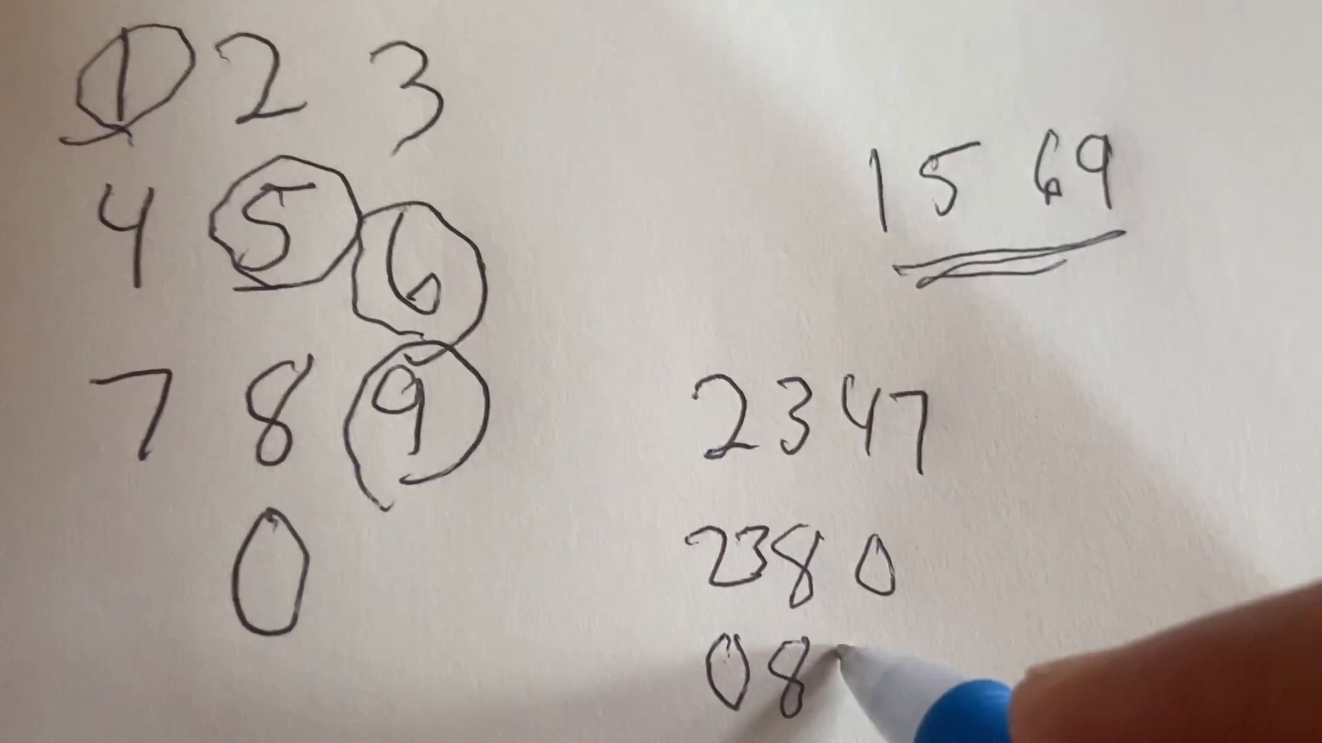